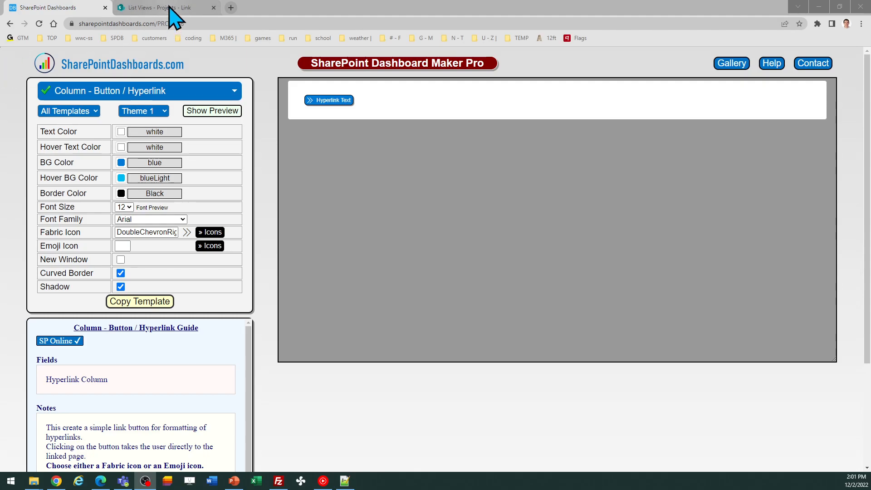
Switch to the browser tab showing the SharePoint Projects list.
left_click(162, 7)
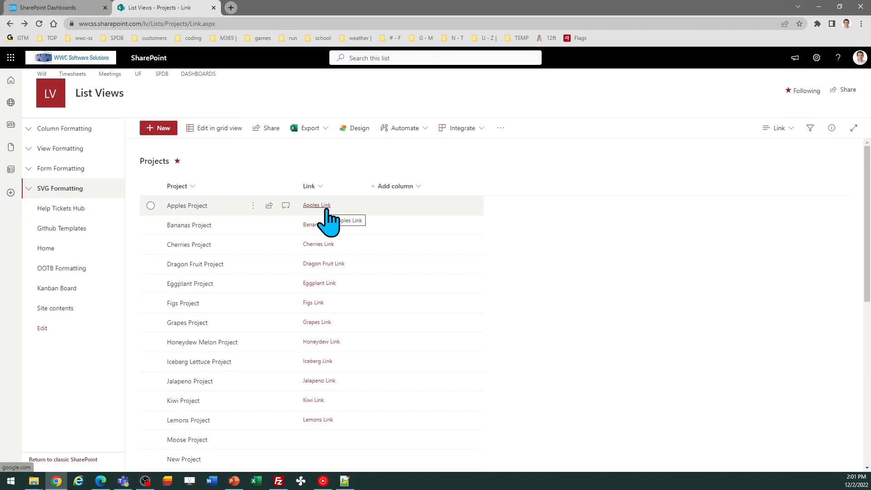
mouse_move(382, 283)
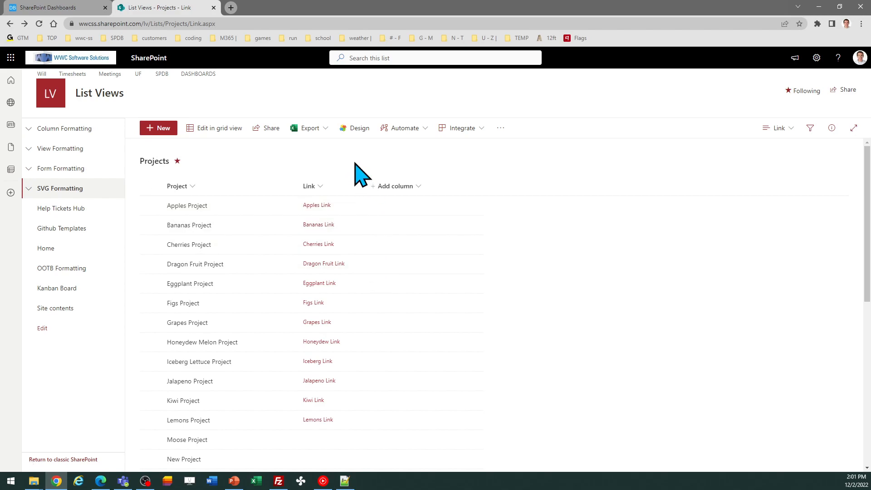
mouse_move(816, 58)
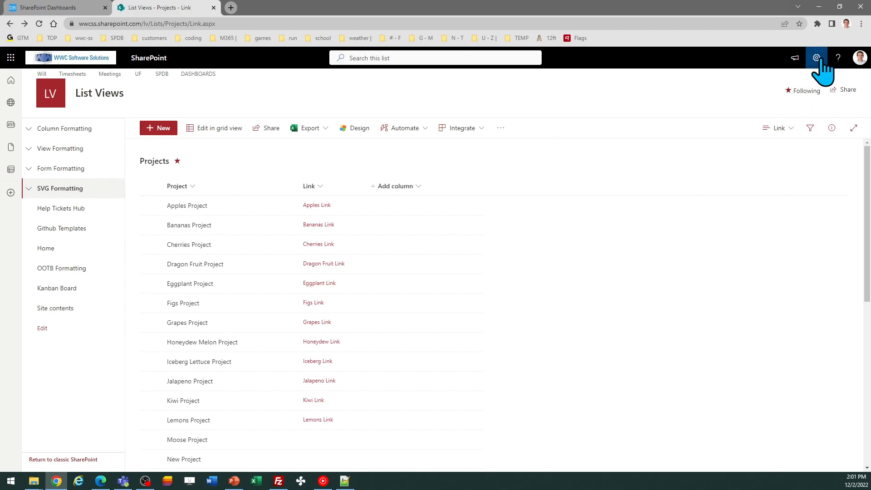
From the Settings gear go to List settings and start Create column for Projects.
left_click(815, 57)
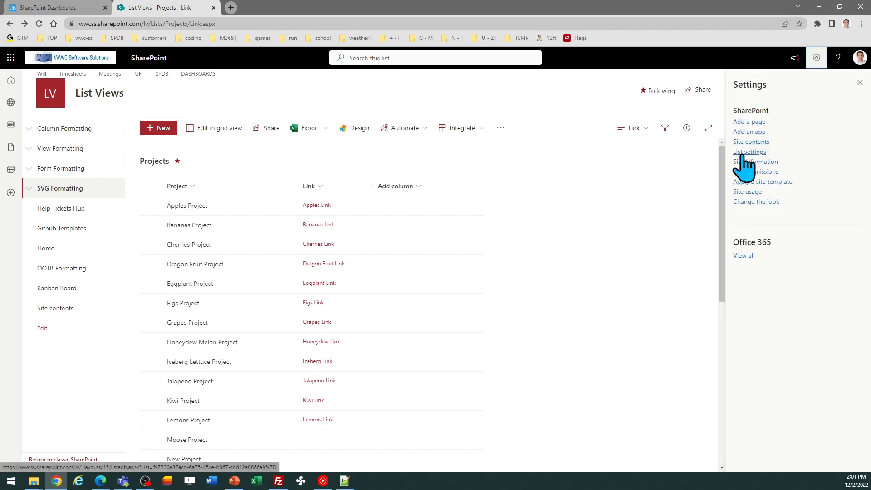
left_click(750, 152)
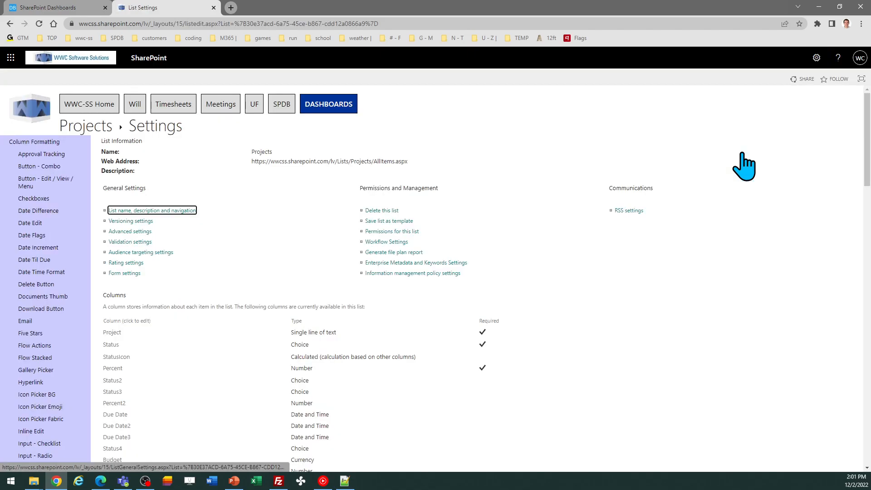
scroll("down", 3)
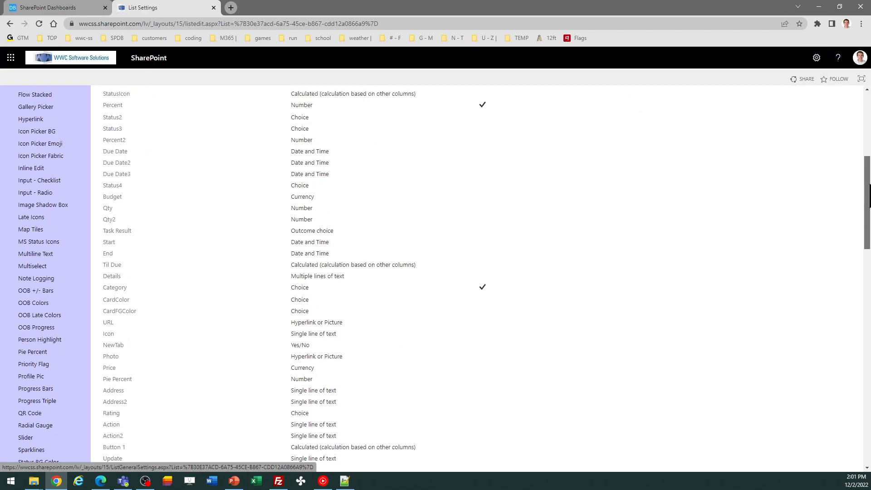
scroll("down", 3)
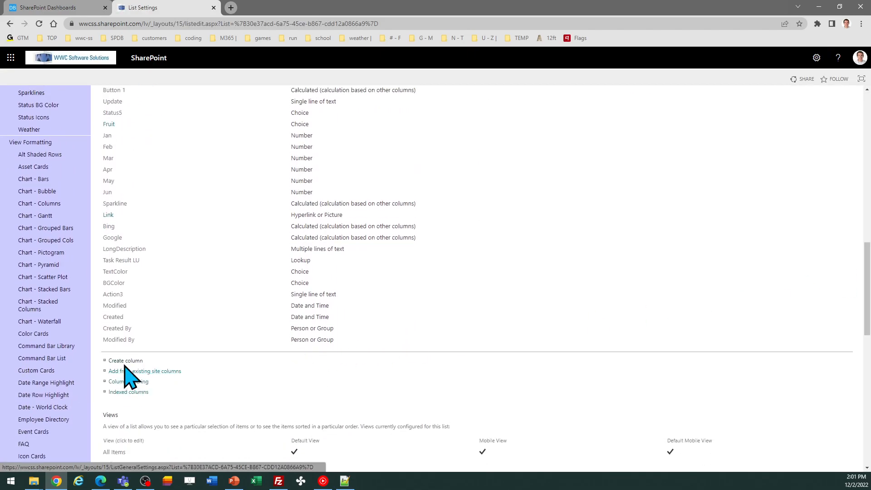
left_click(144, 370)
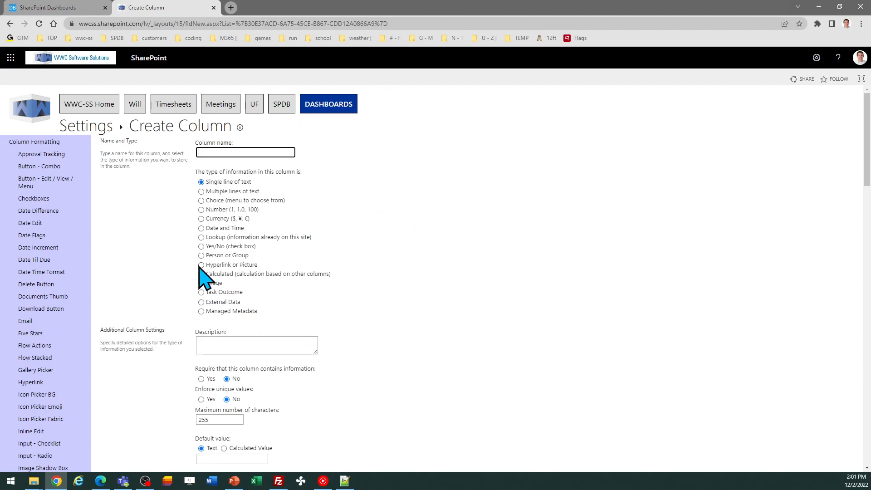
Choose Hyperlink or Picture with URLs formatted as Hyperlink, then cancel the new column.
left_click(201, 264)
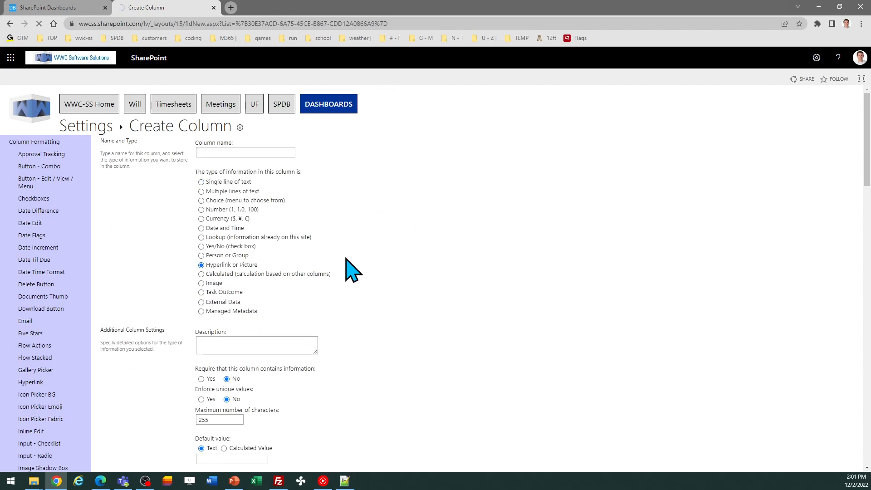
left_click(201, 264)
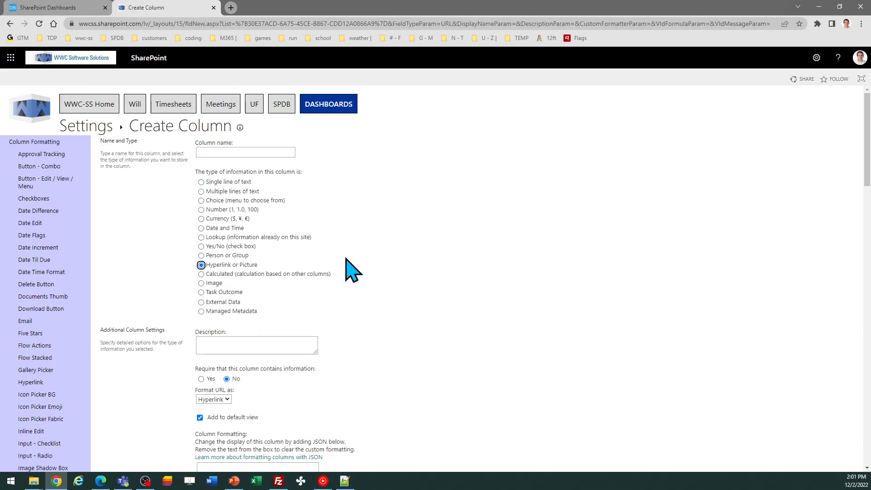
left_click(213, 399)
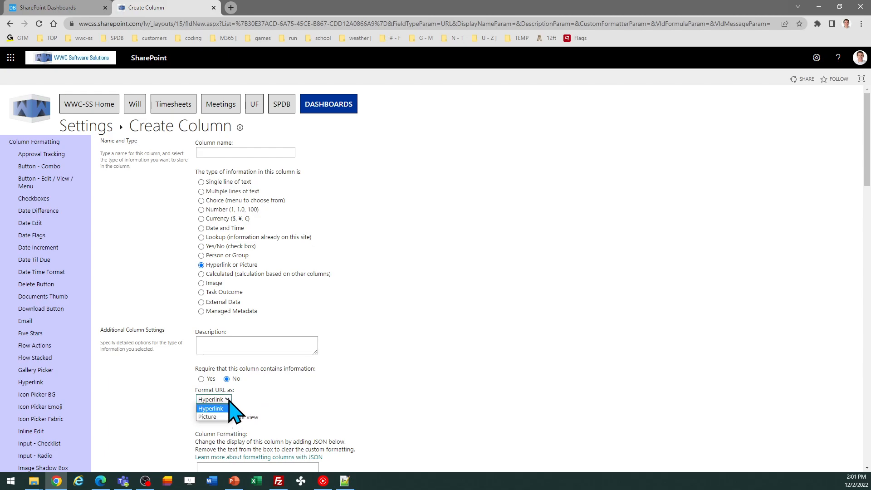
left_click(210, 408)
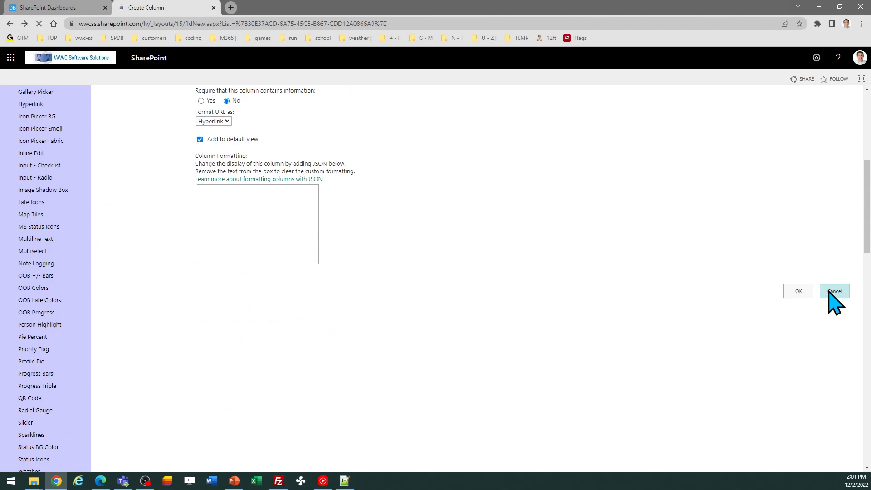
left_click(834, 291)
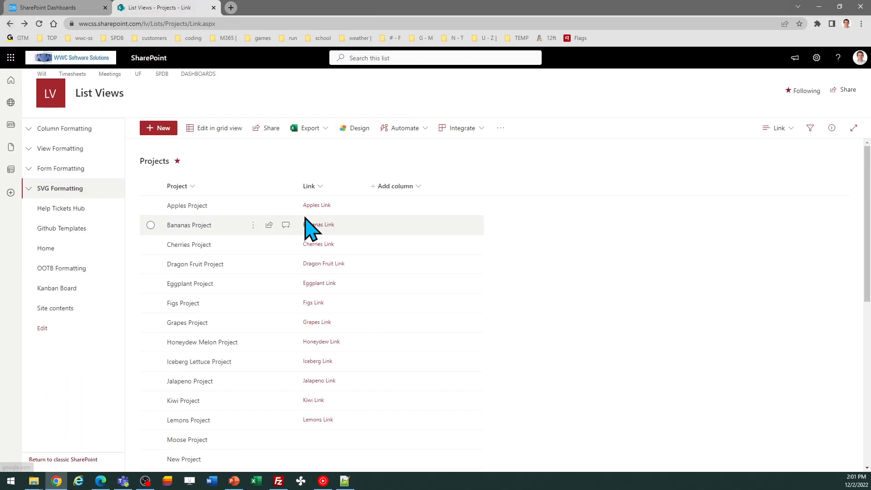
mouse_move(316, 400)
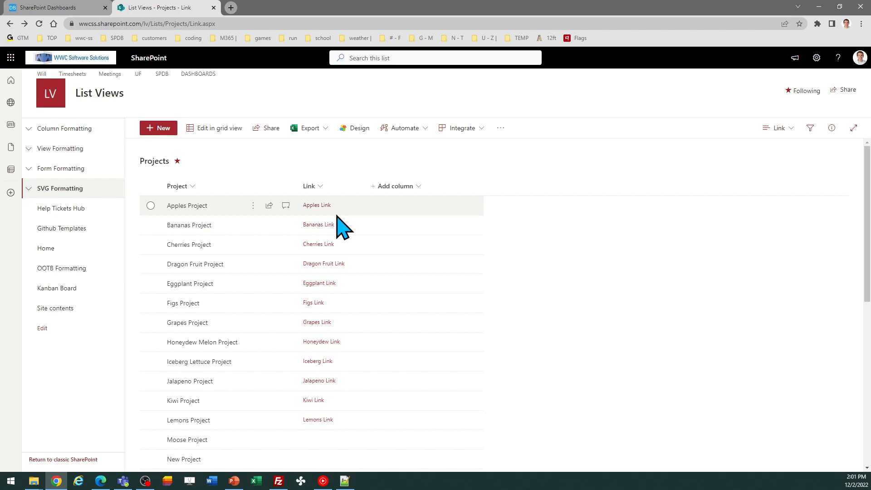
mouse_move(109, 74)
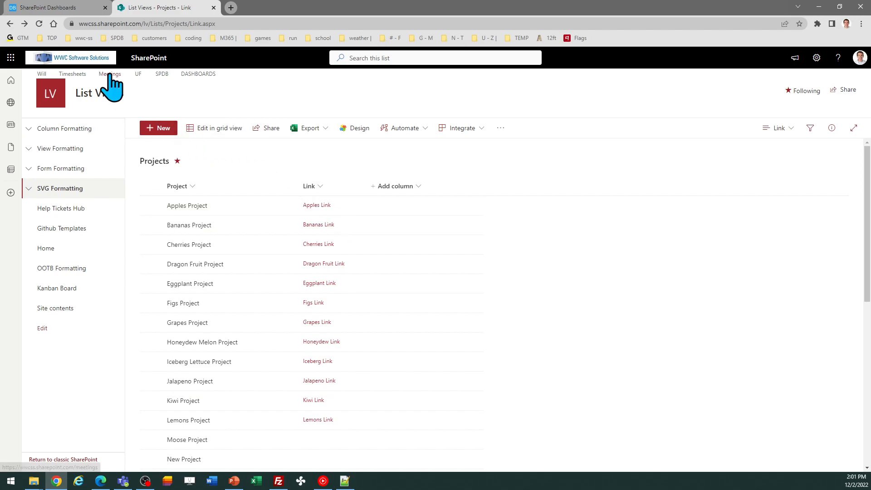
mouse_move(47, 7)
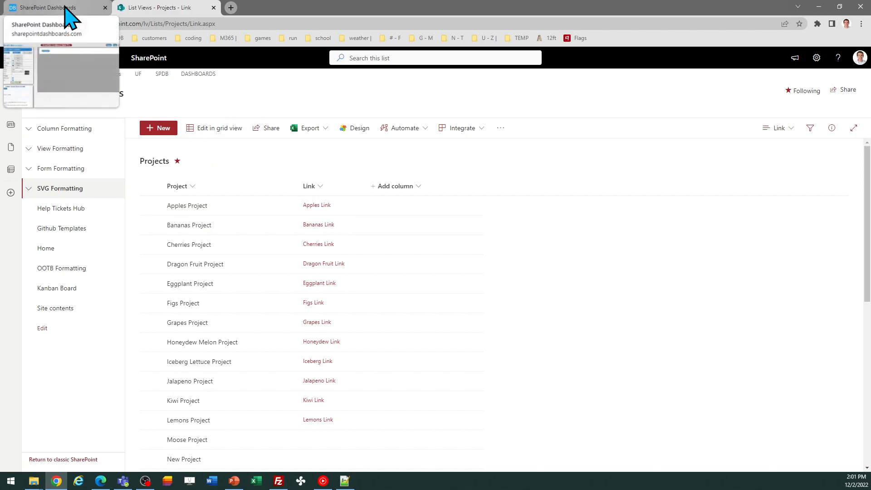
On the Button / Hyperlink template try Theme 2 then Theme 3, and preview square corners.
left_click(42, 7)
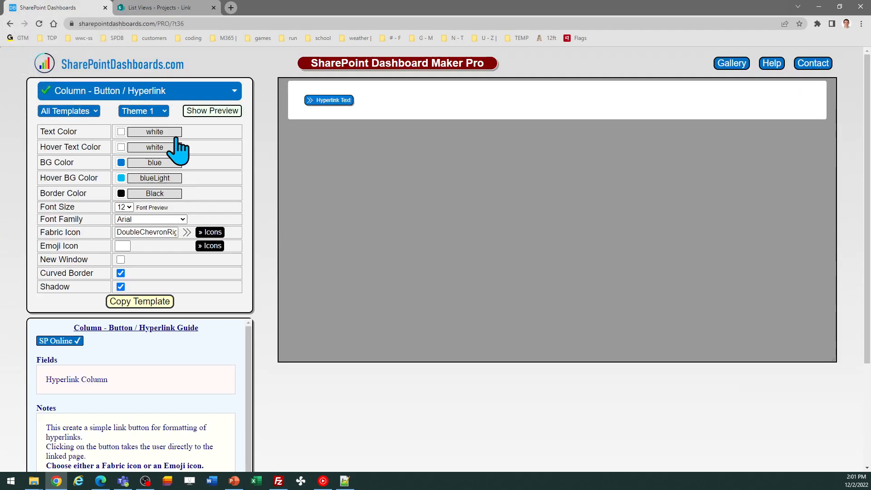
mouse_move(207, 78)
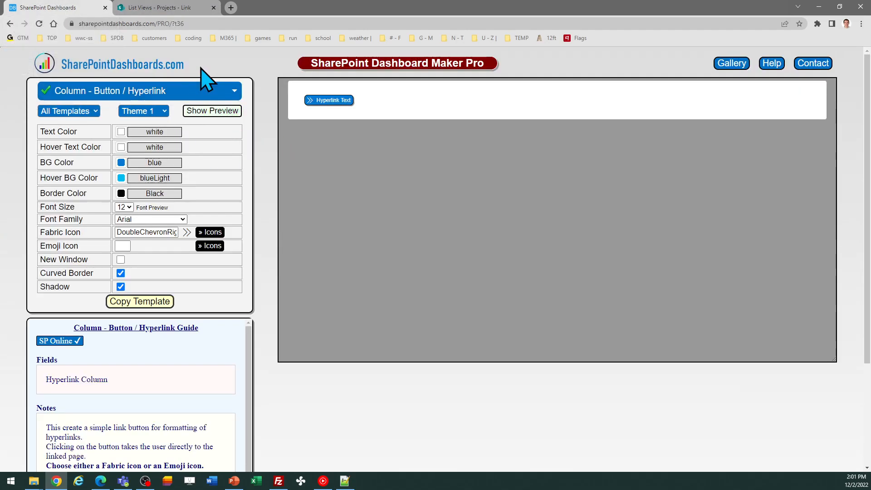
mouse_move(212, 150)
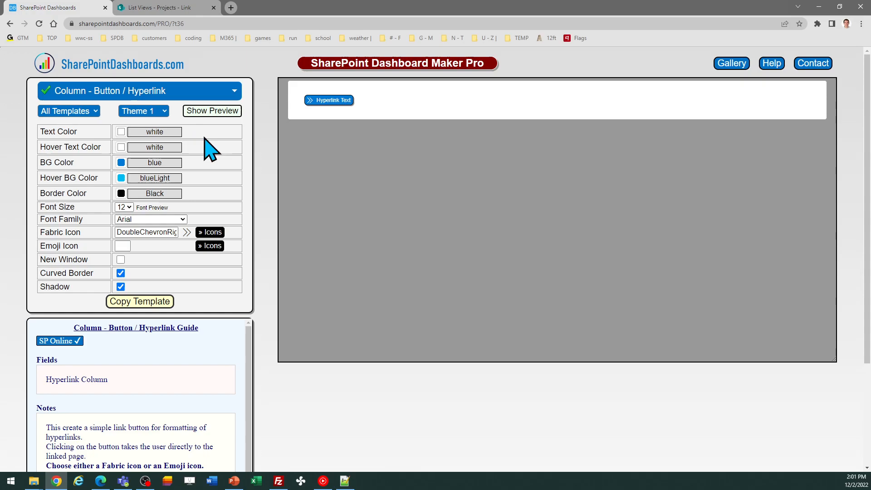
left_click(142, 110)
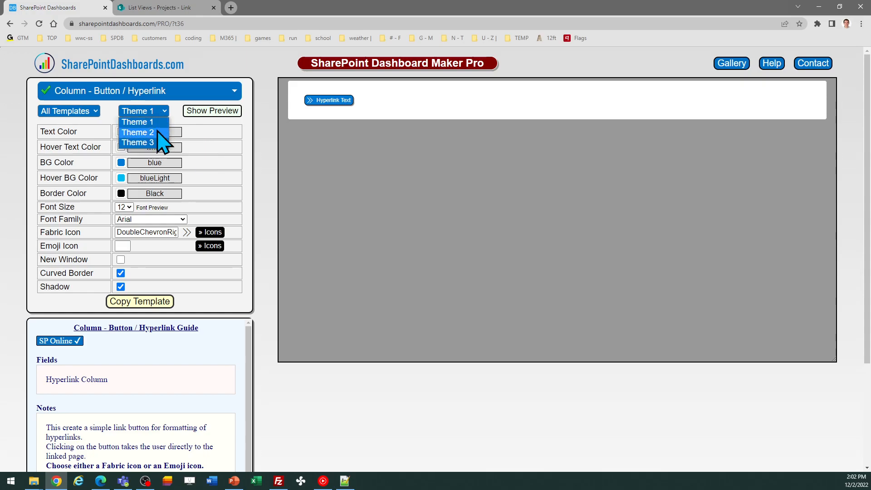
left_click(137, 133)
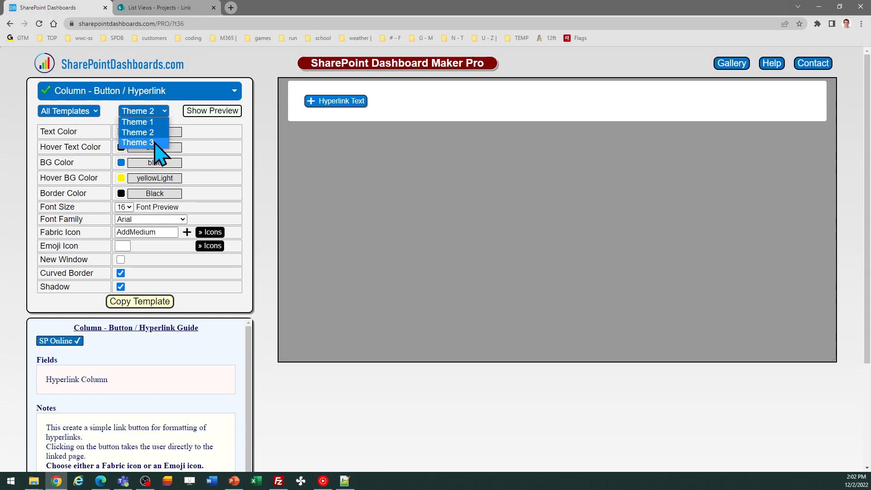
left_click(139, 143)
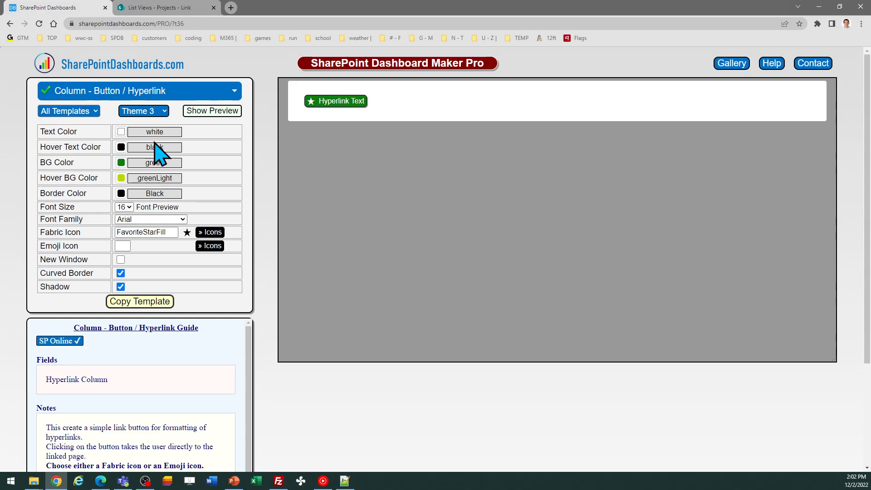
mouse_move(328, 136)
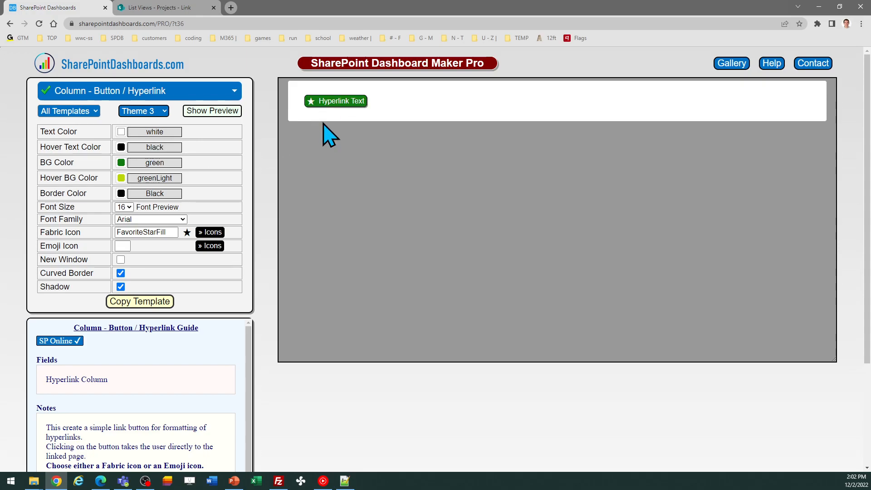
mouse_move(191, 253)
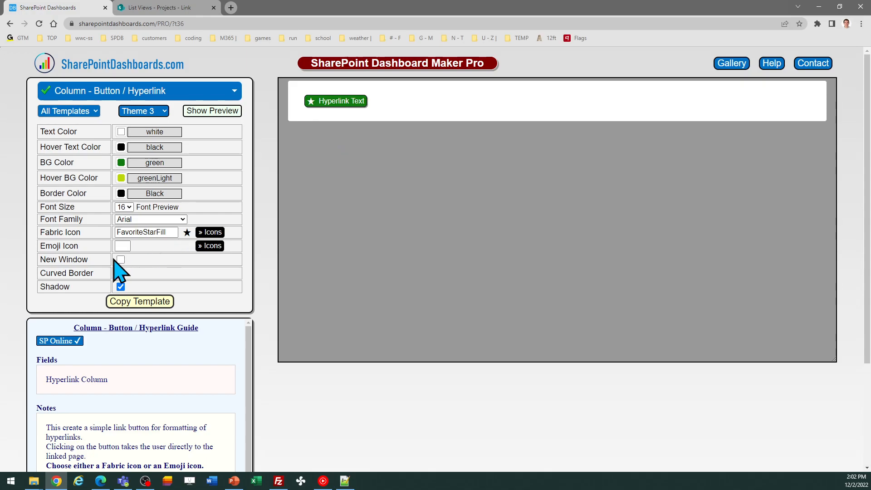
left_click(120, 273)
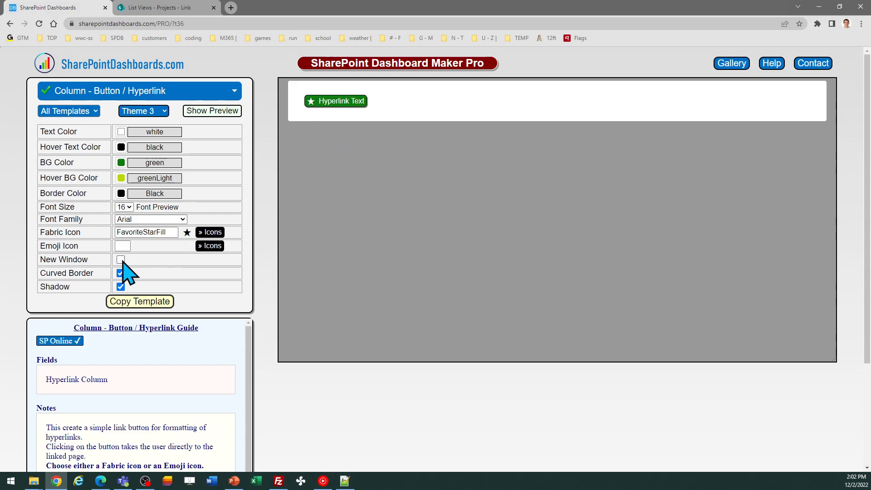
left_click(120, 259)
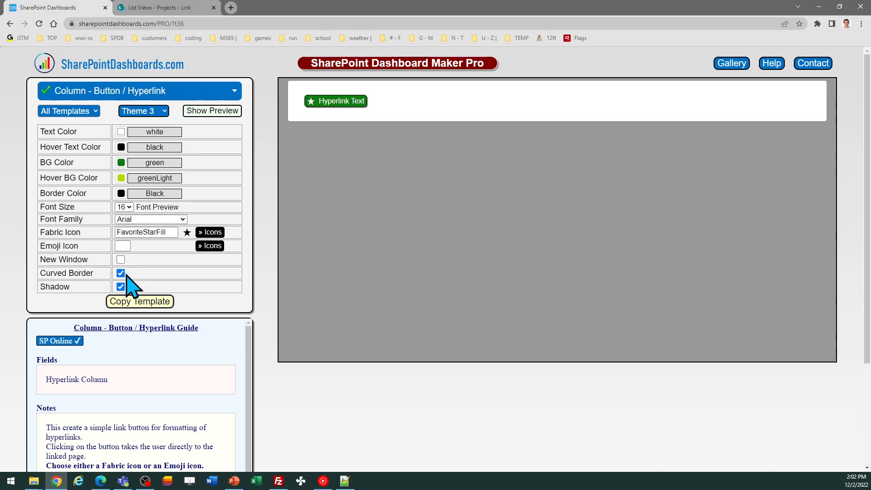
left_click(120, 273)
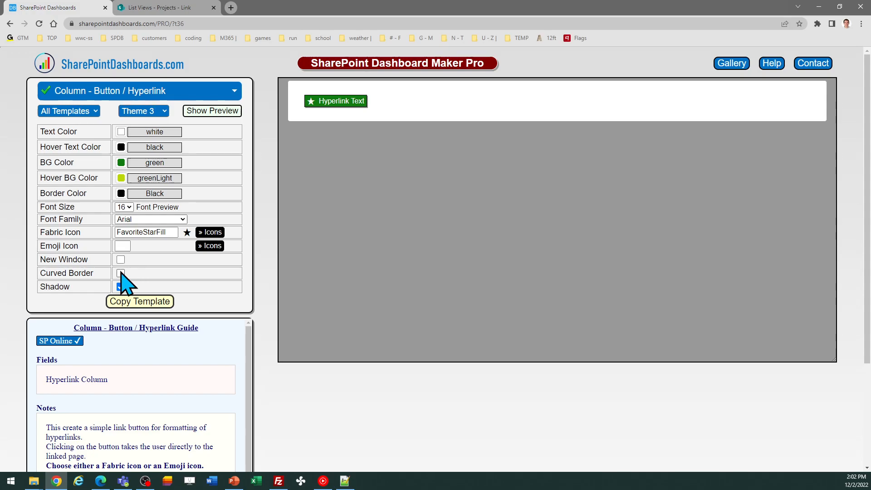
left_click(121, 287)
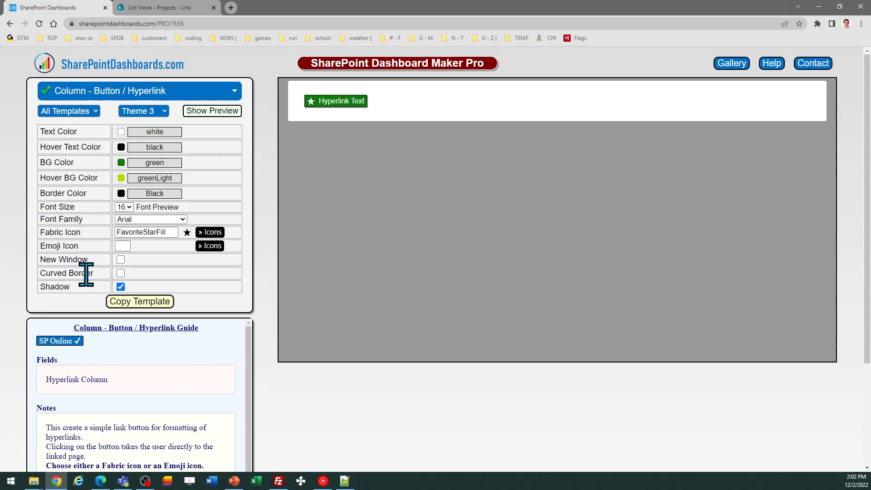
left_click(120, 273)
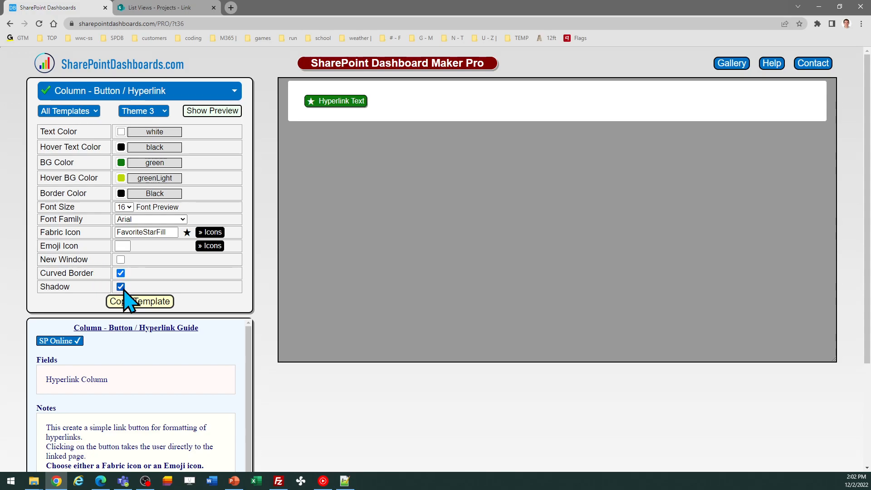
mouse_move(138, 283)
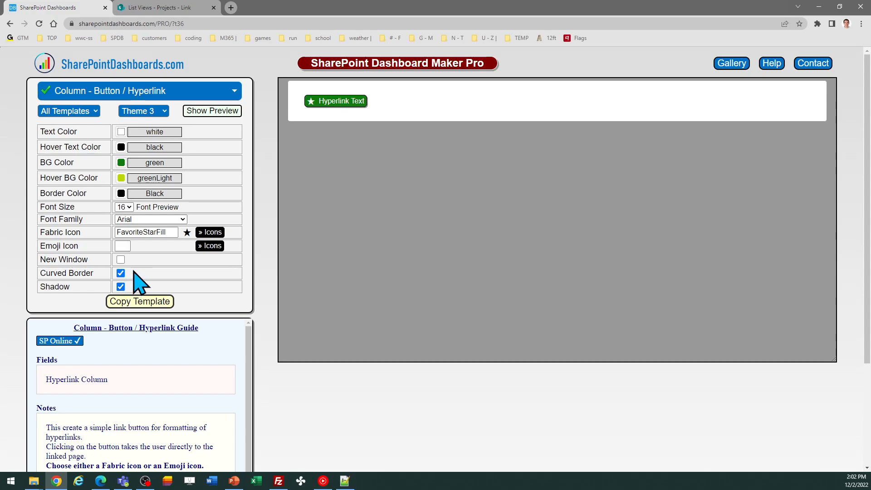
mouse_move(170, 259)
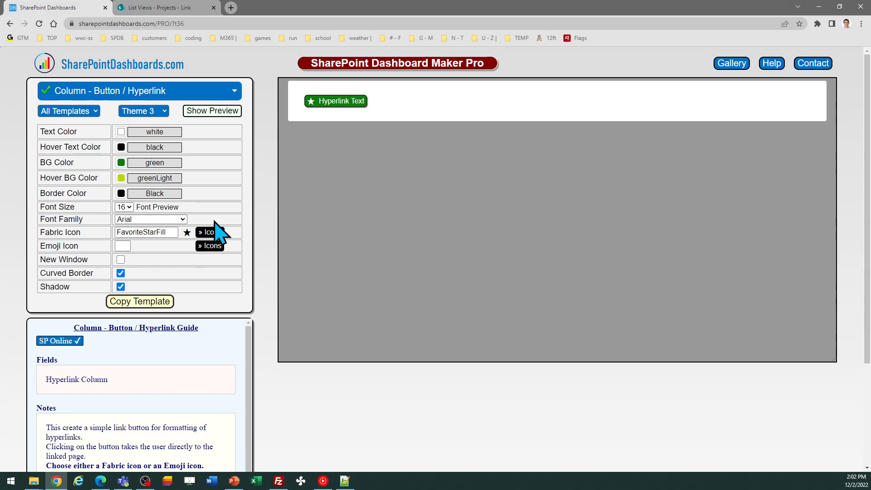
Bring up the Fabric icon gallery to replace the star icon.
left_click(209, 231)
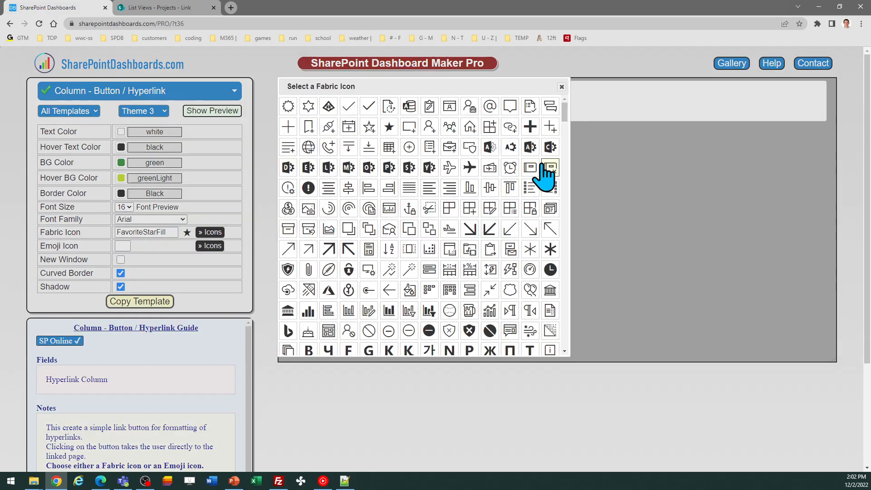
mouse_move(468, 168)
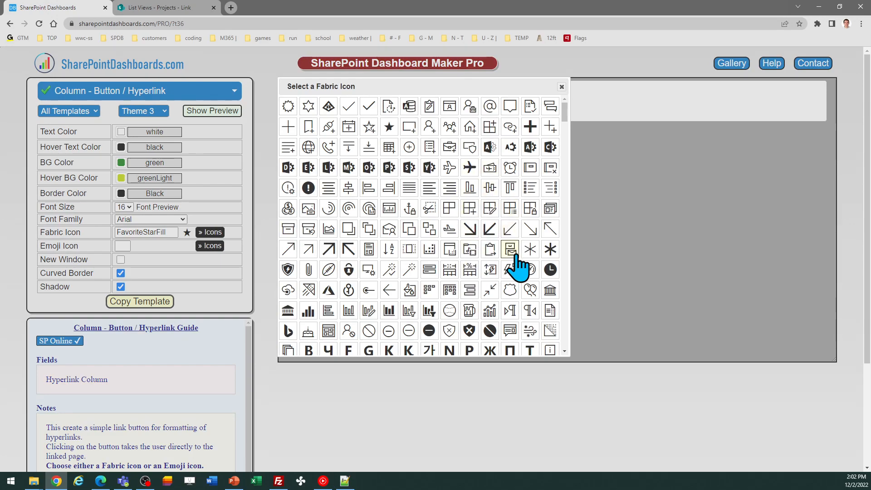
mouse_move(529, 310)
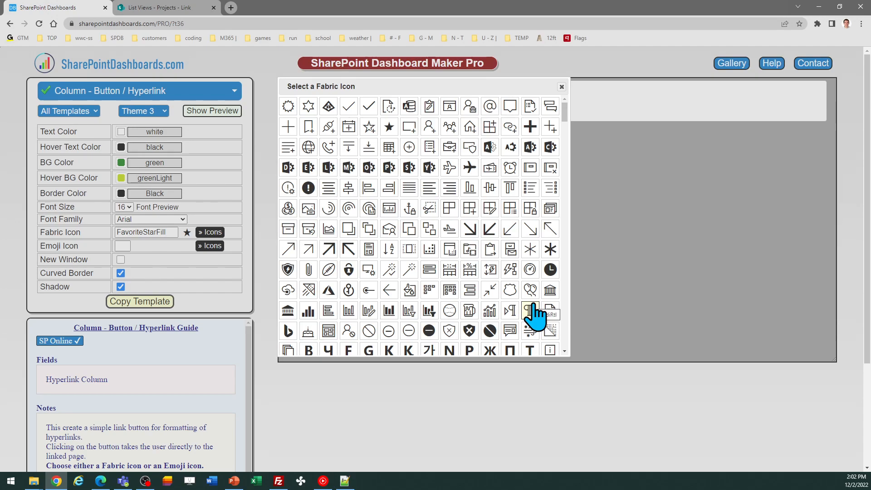
mouse_move(349, 269)
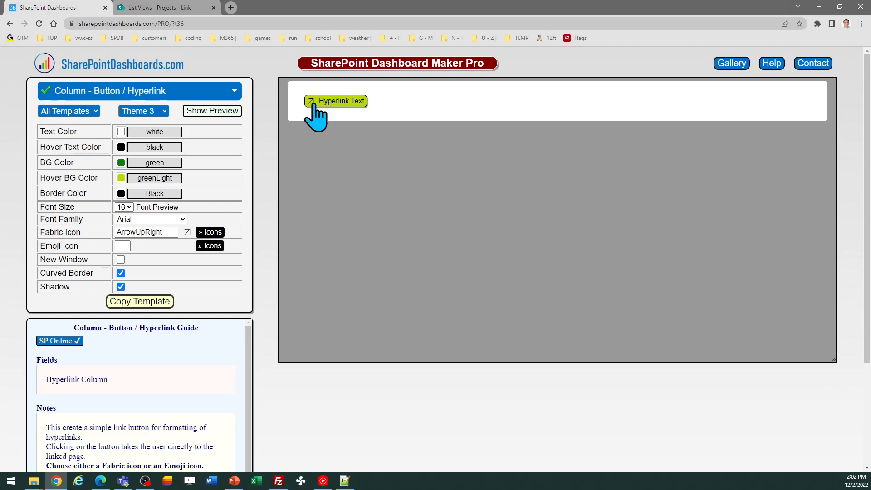
mouse_move(326, 227)
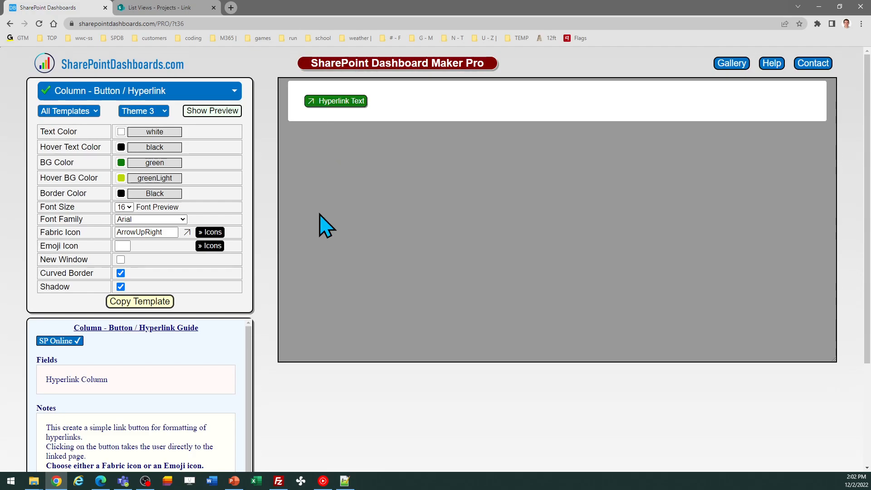
mouse_move(206, 330)
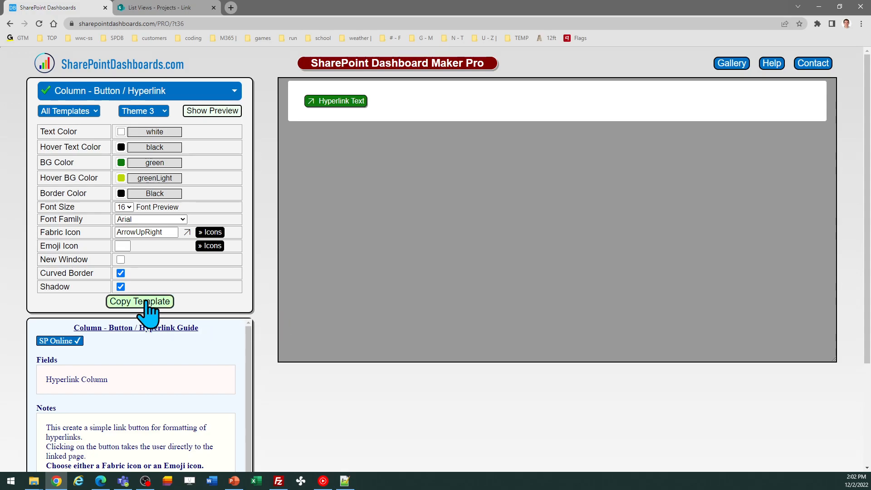
Copy the button template code and return to the SharePoint Projects list.
left_click(139, 302)
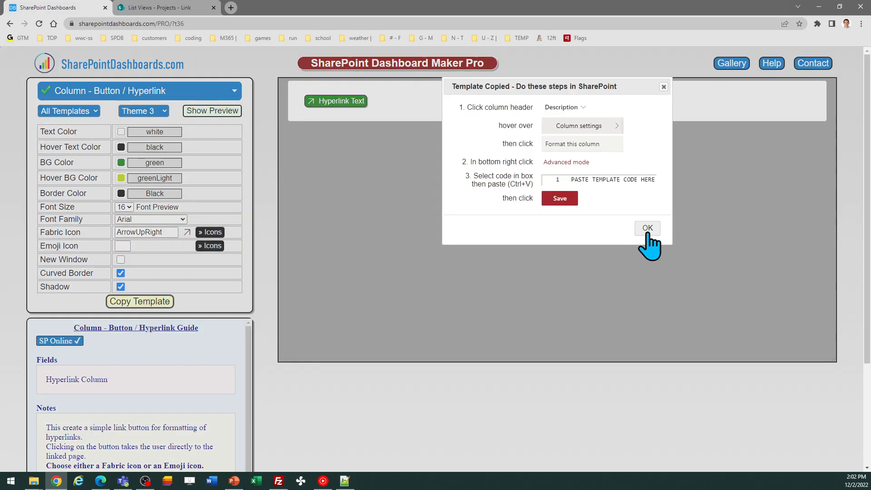
mouse_move(616, 165)
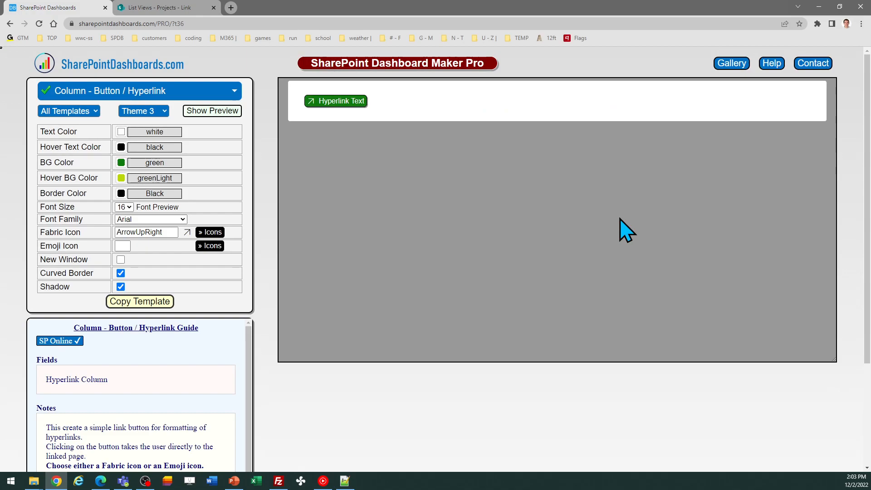
left_click(161, 7)
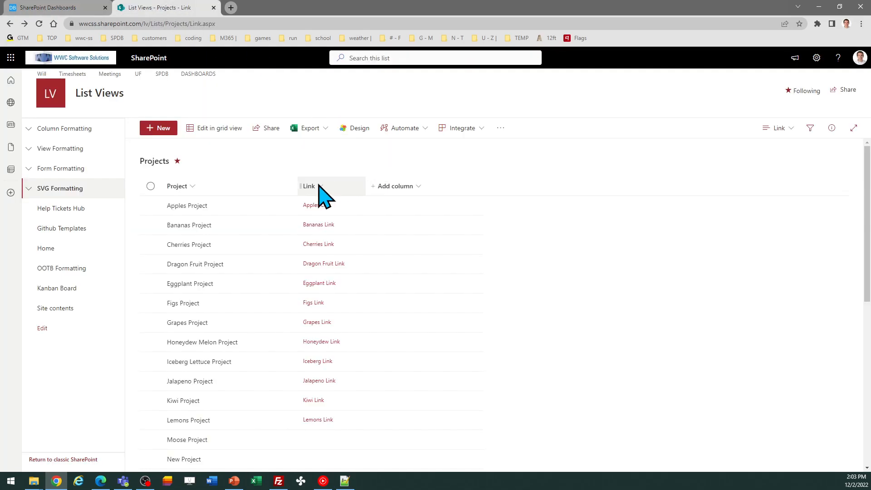
mouse_move(320, 199)
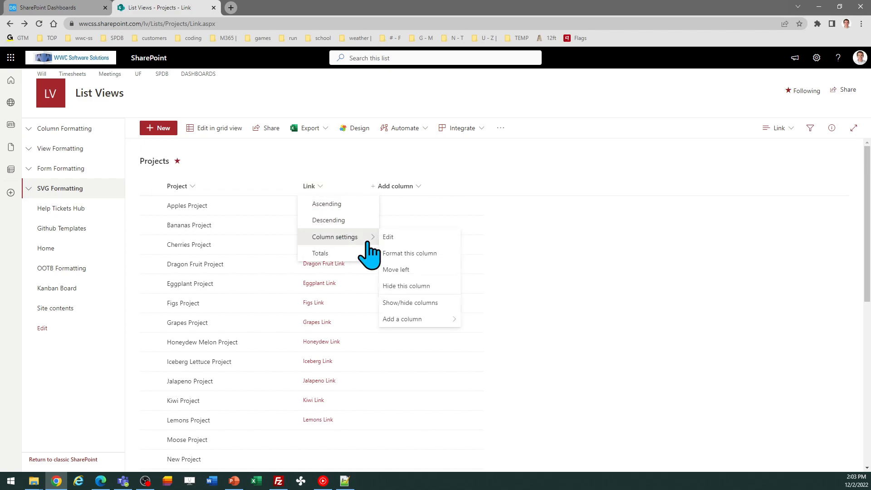
mouse_move(417, 258)
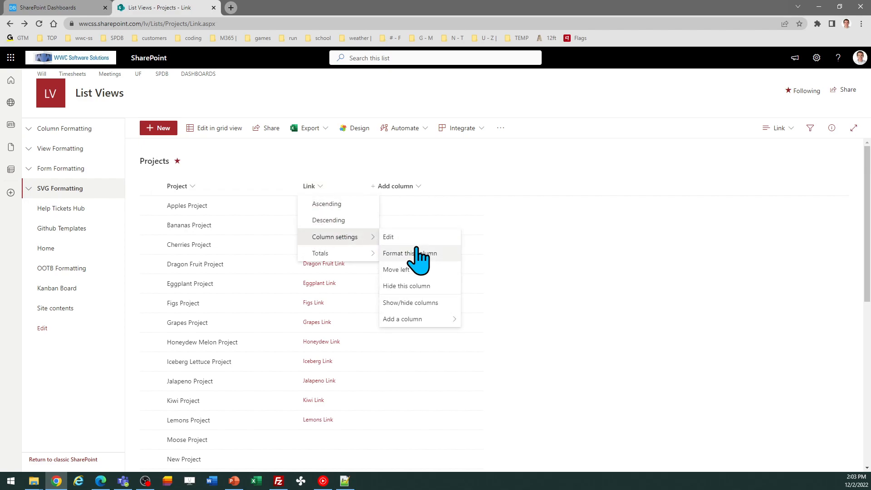
Format the Link column and switch its formatting pane to advanced JSON mode.
left_click(410, 253)
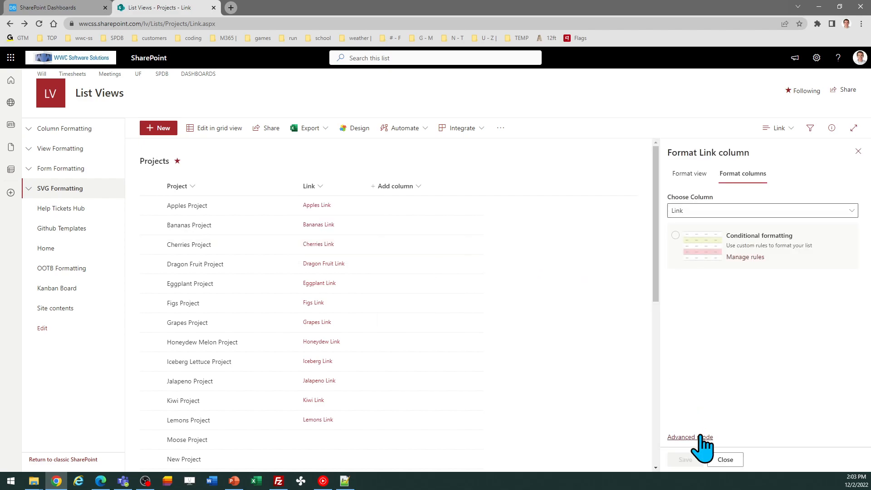
left_click(689, 437)
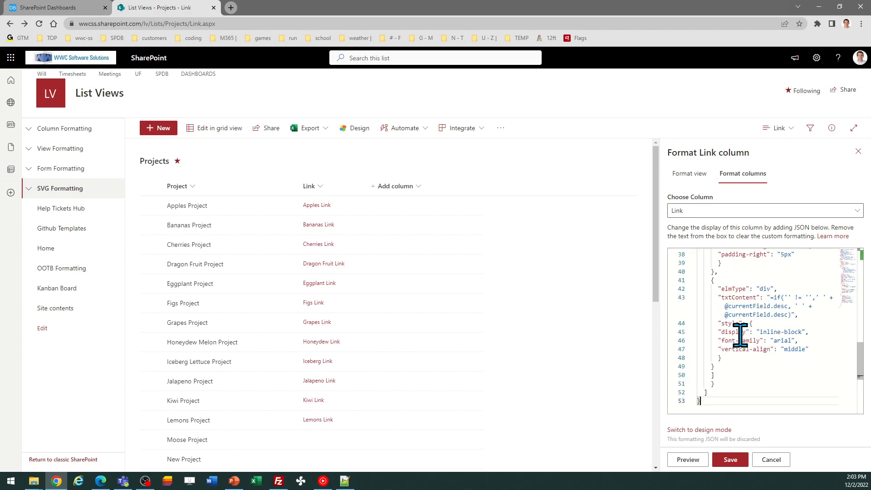
left_click(729, 459)
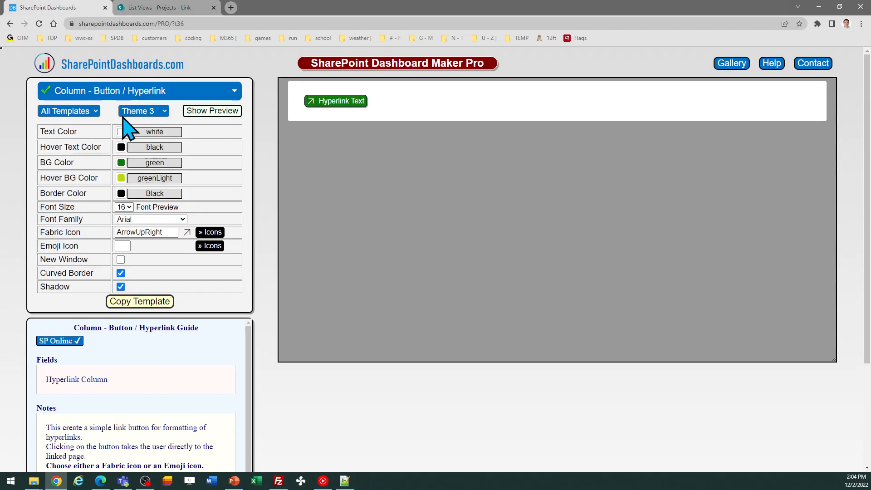
mouse_move(22, 89)
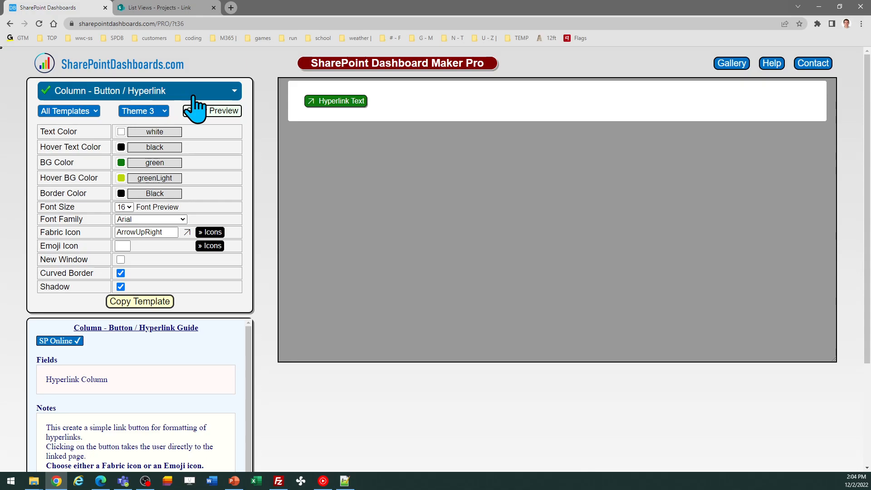
Expand the Column - Button / Hyperlink dropdown to list Delete, Edit and Menu templates.
left_click(139, 90)
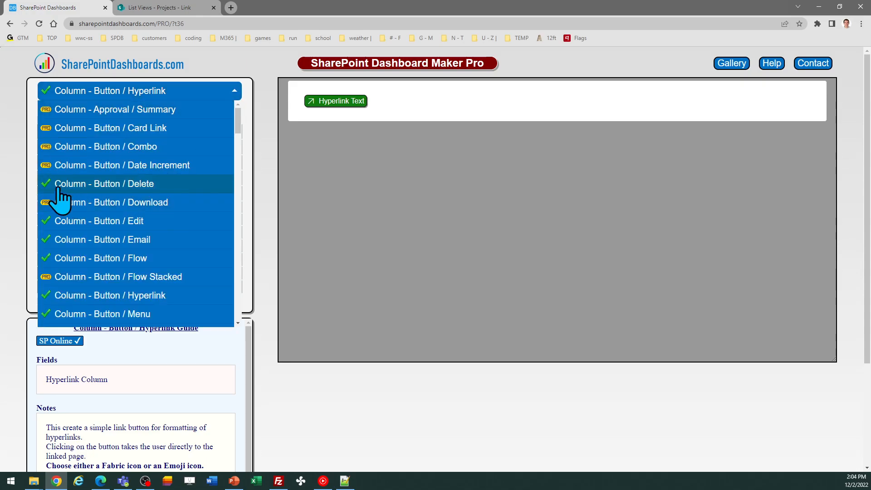
mouse_move(94, 276)
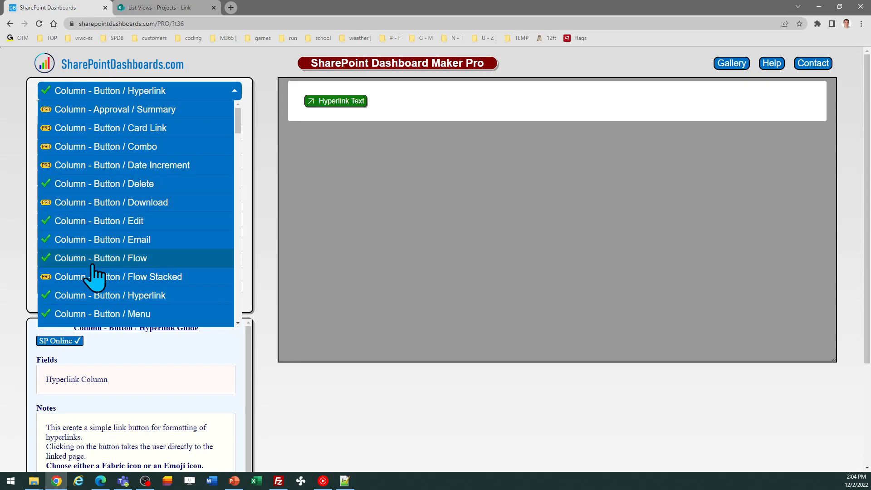
mouse_move(19, 217)
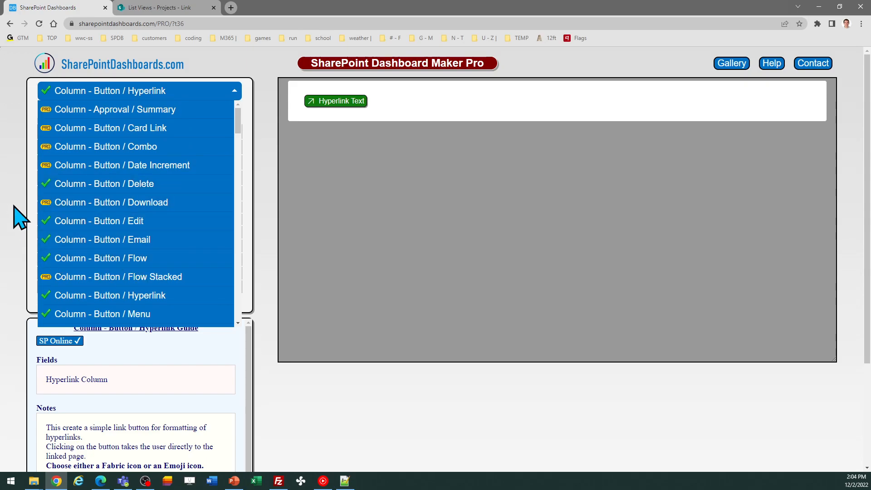